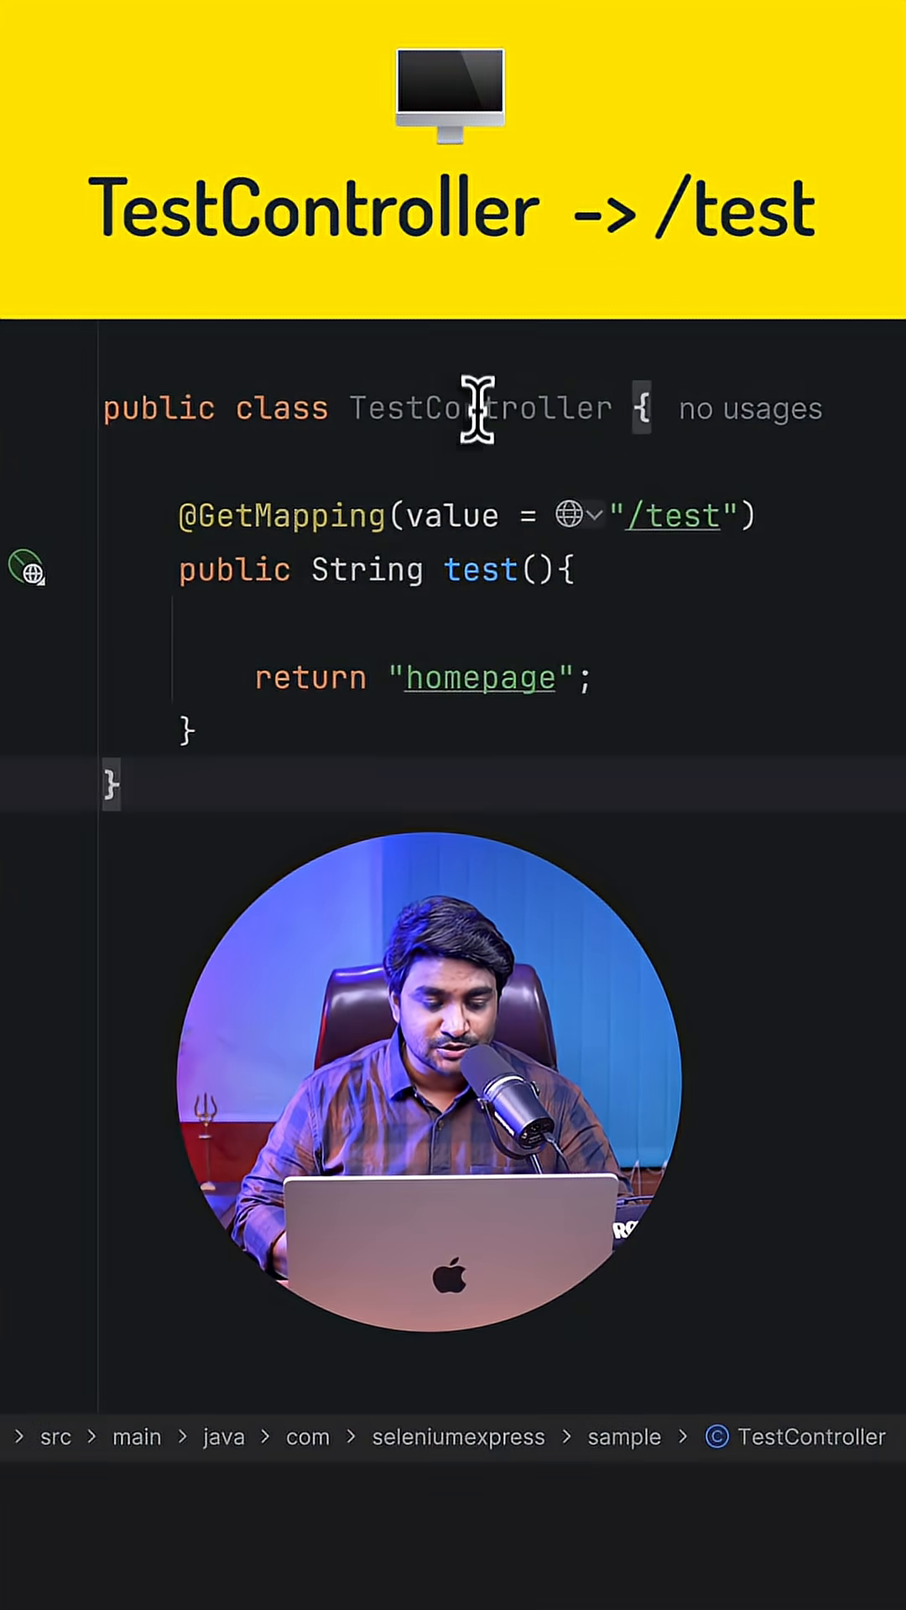
pyautogui.doubleClick(478, 571)
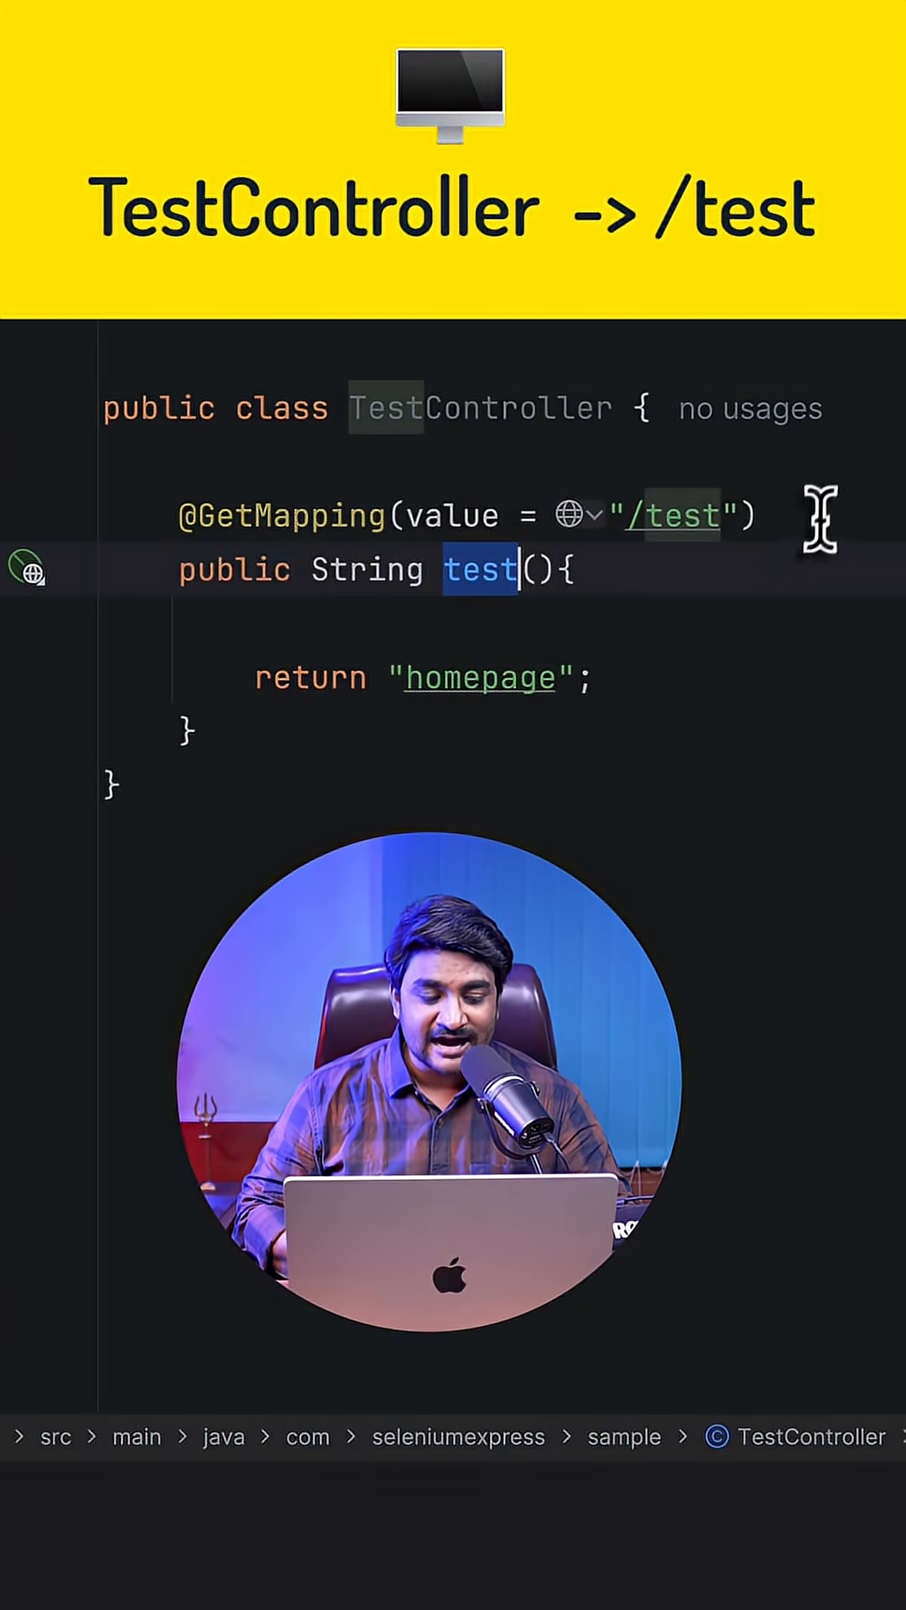
pyautogui.click(671, 515)
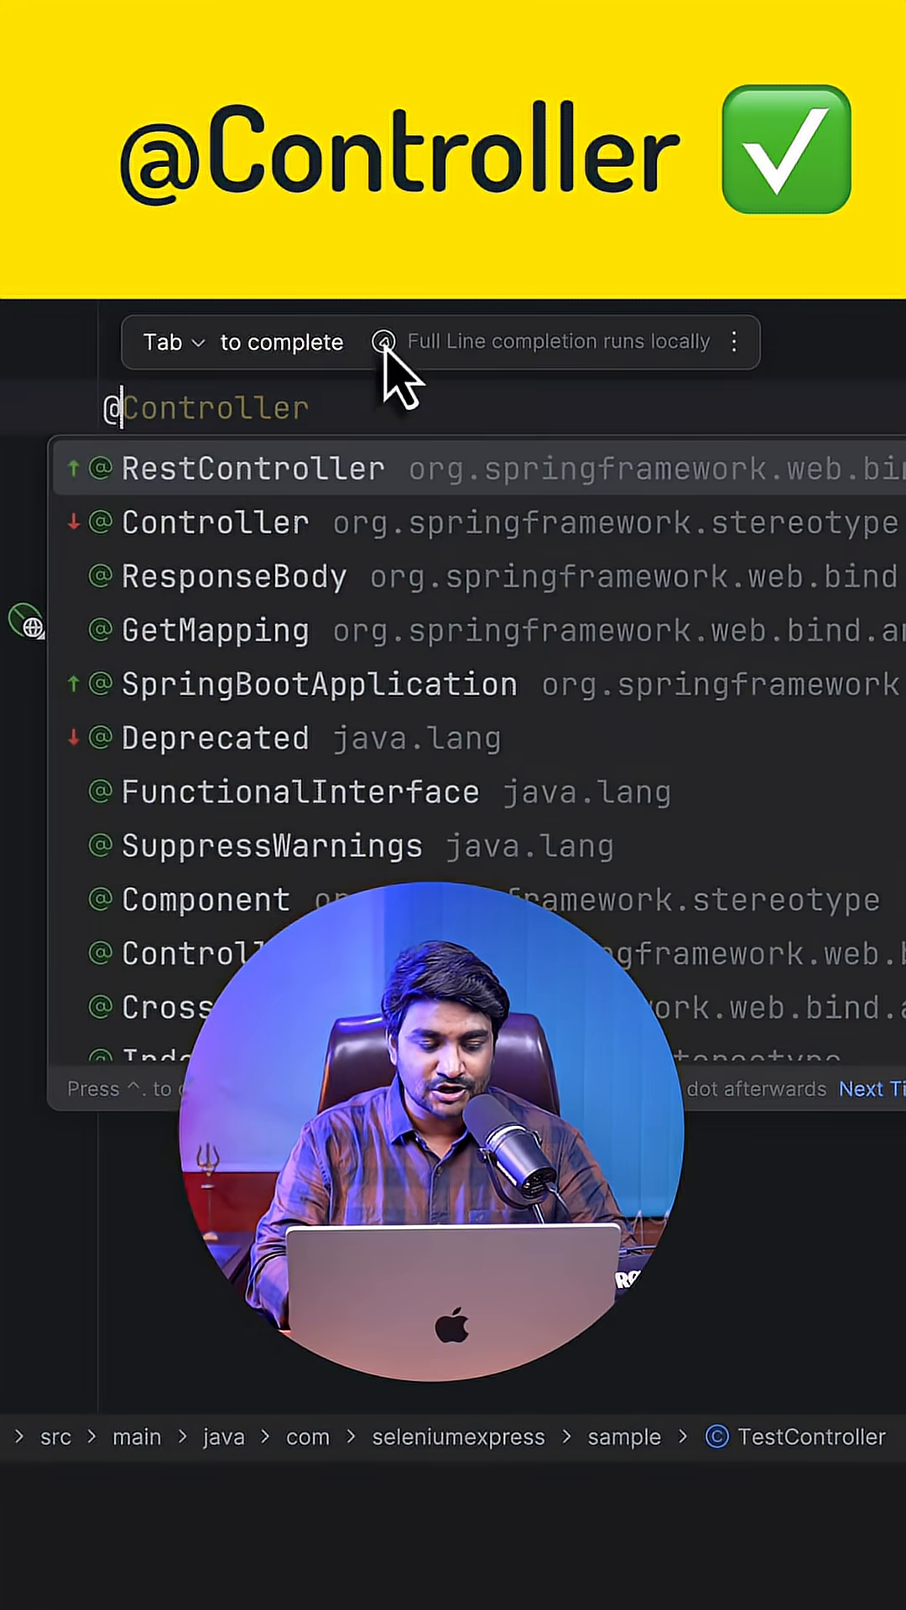
pyautogui.press('Tab')
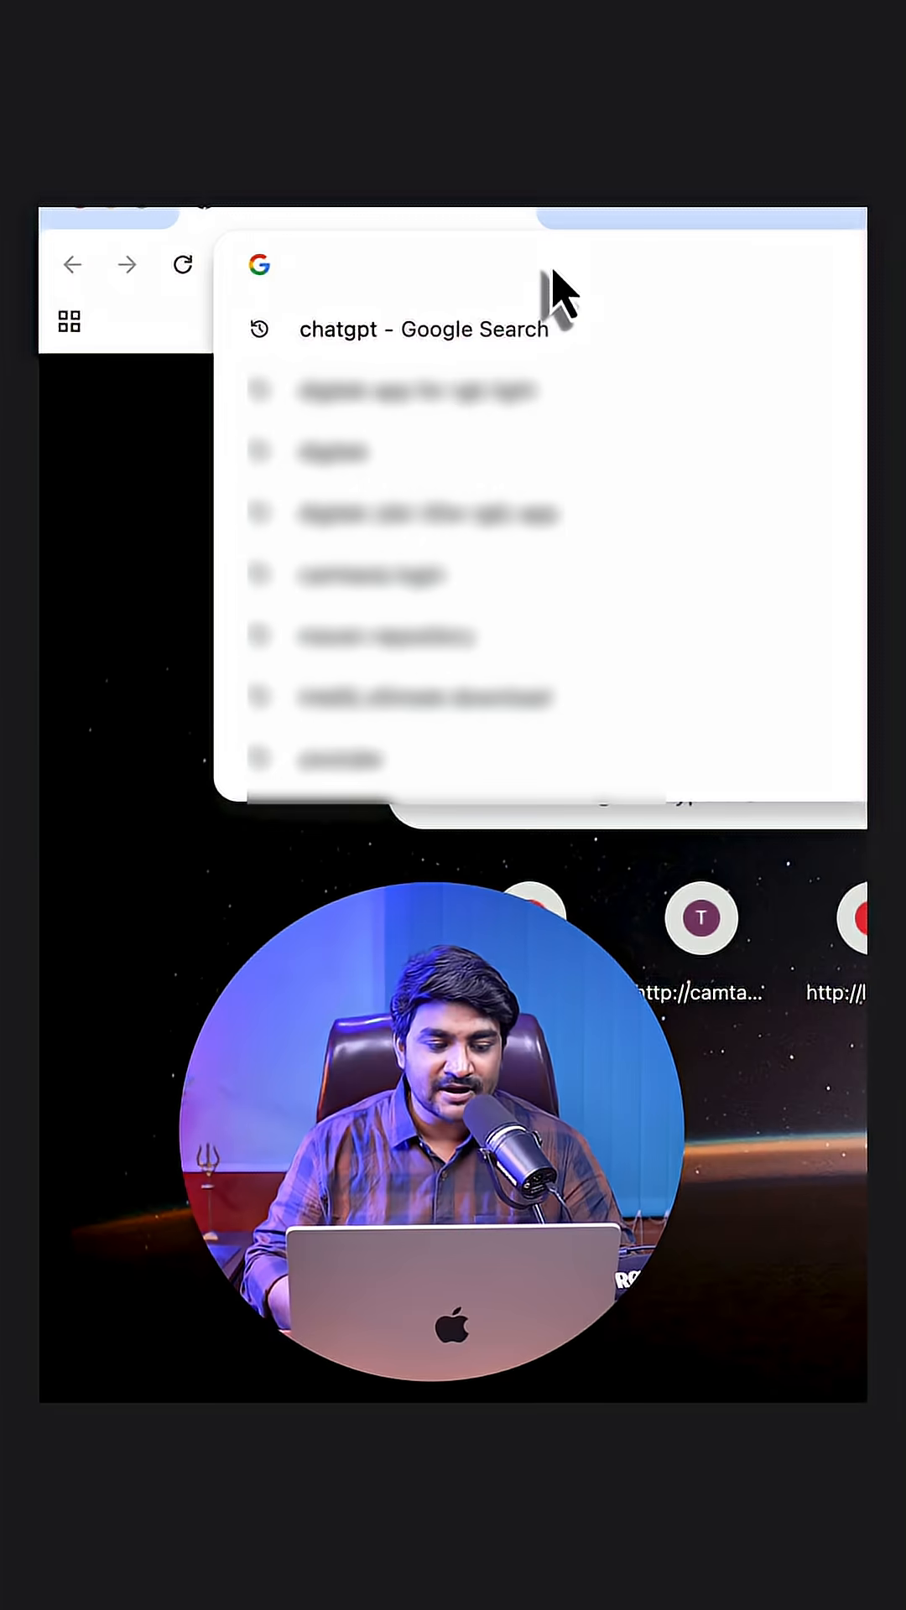
pyautogui.write('http://localhost:8080/test')
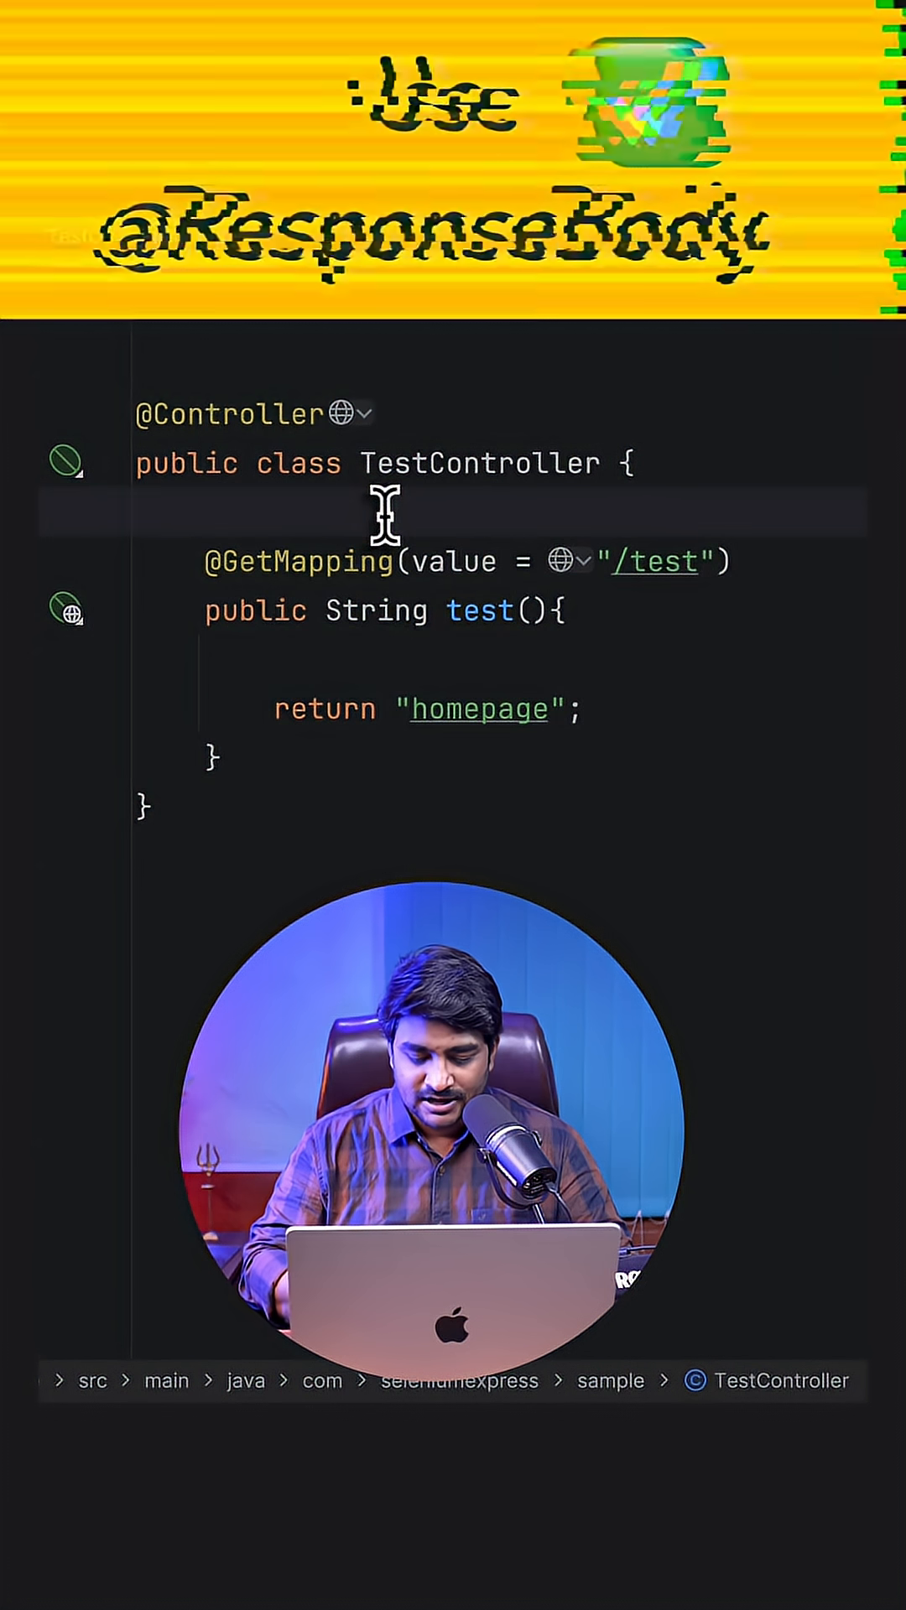
pyautogui.write('@RE')
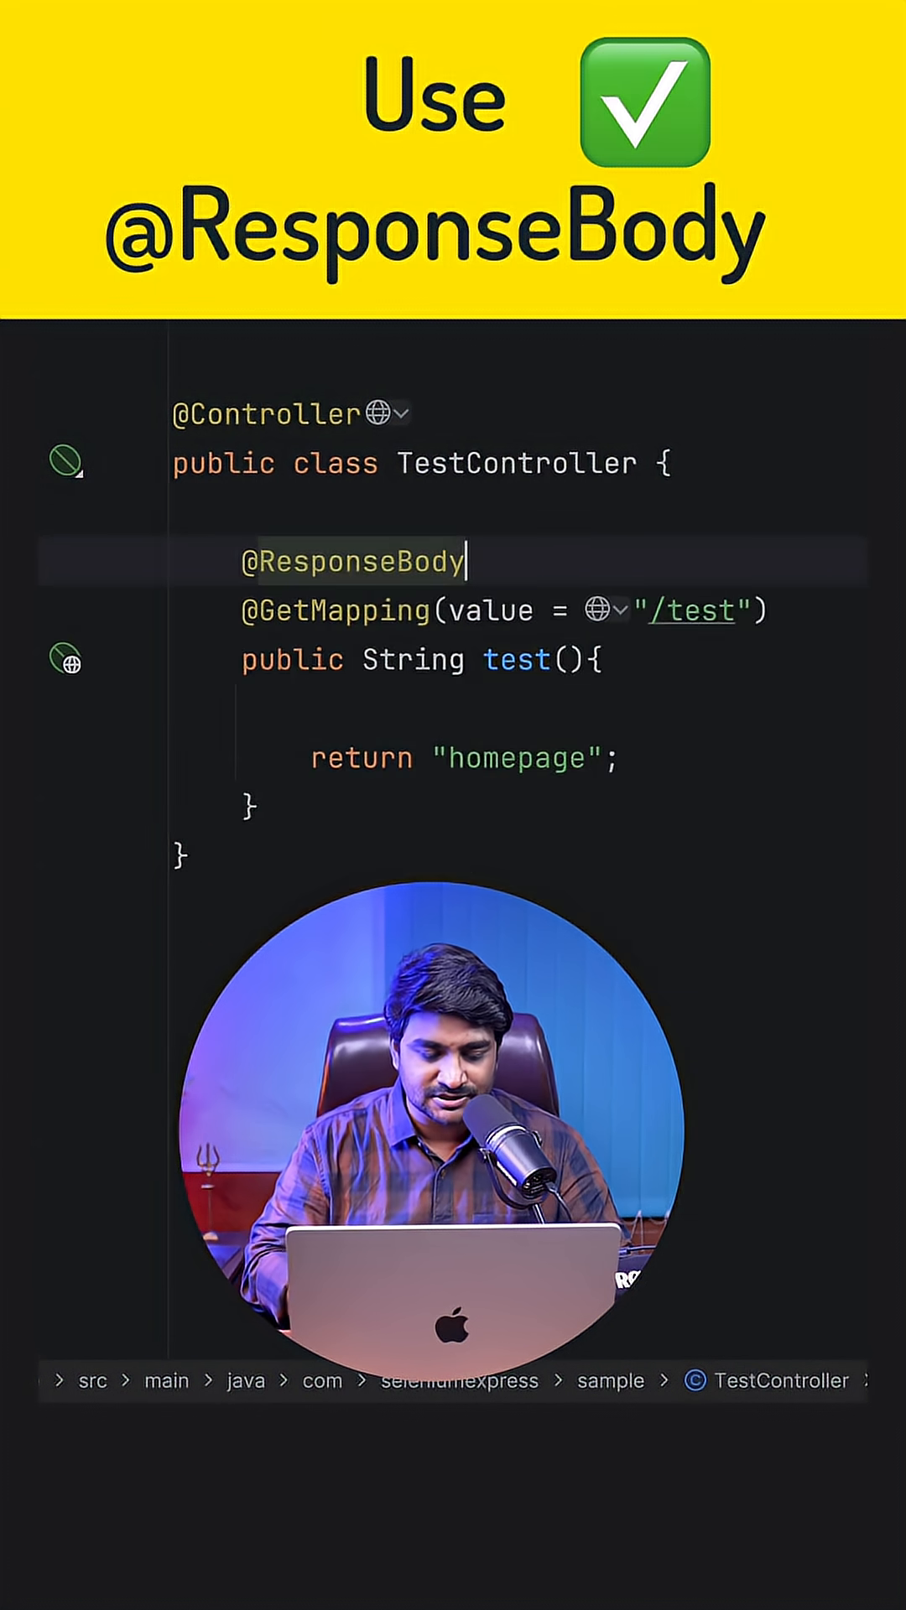
pyautogui.doubleClick(513, 716)
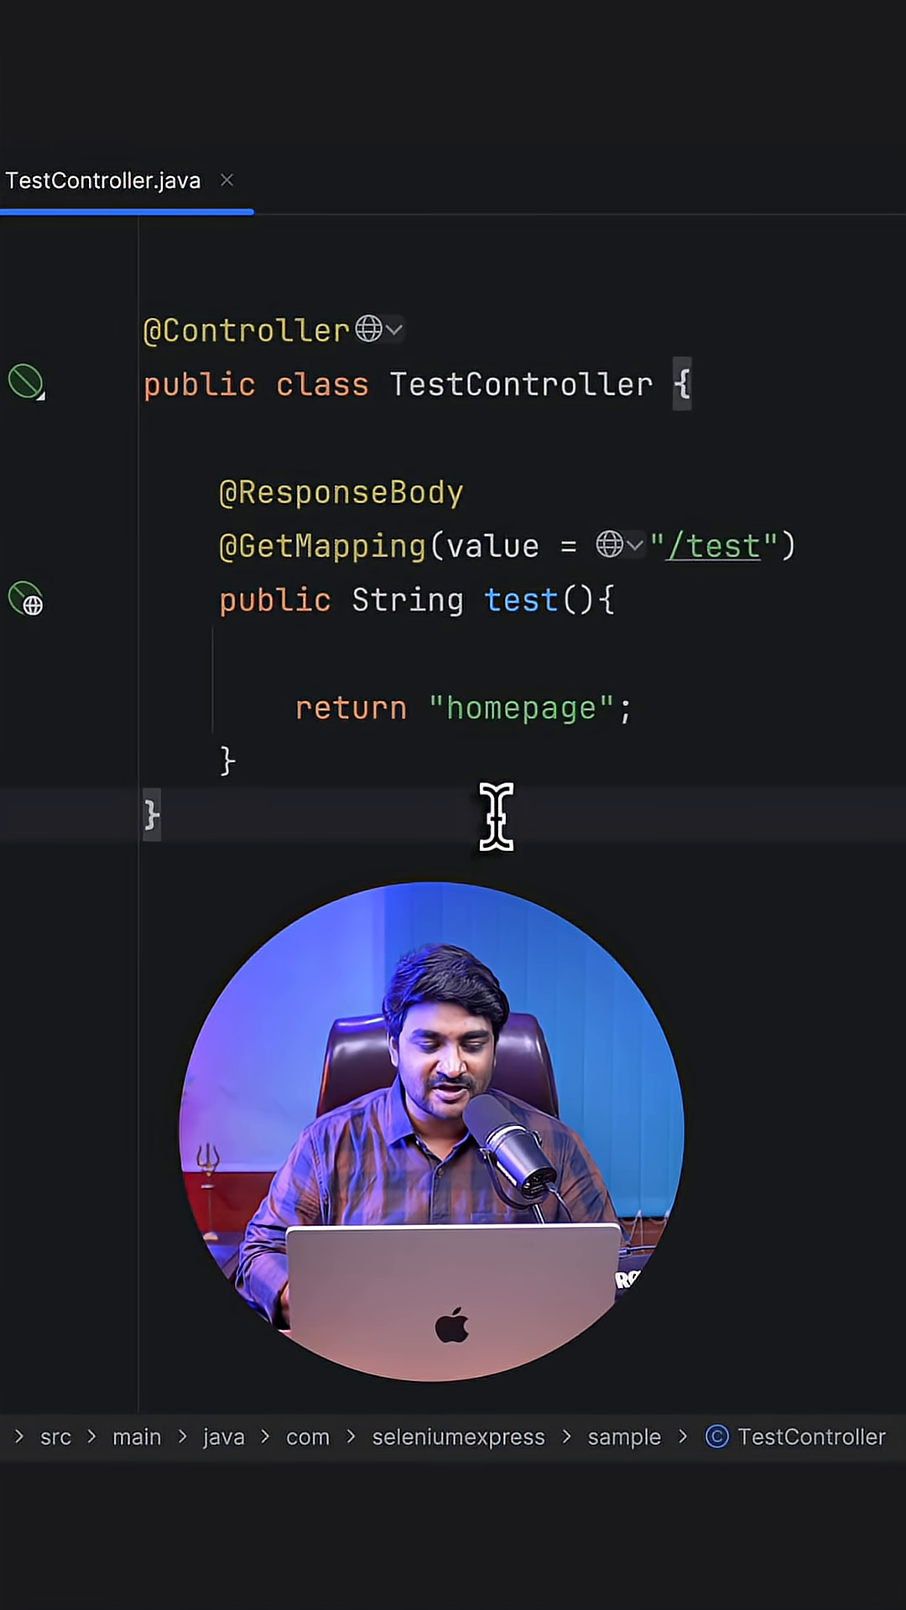
pyautogui.click(339, 491)
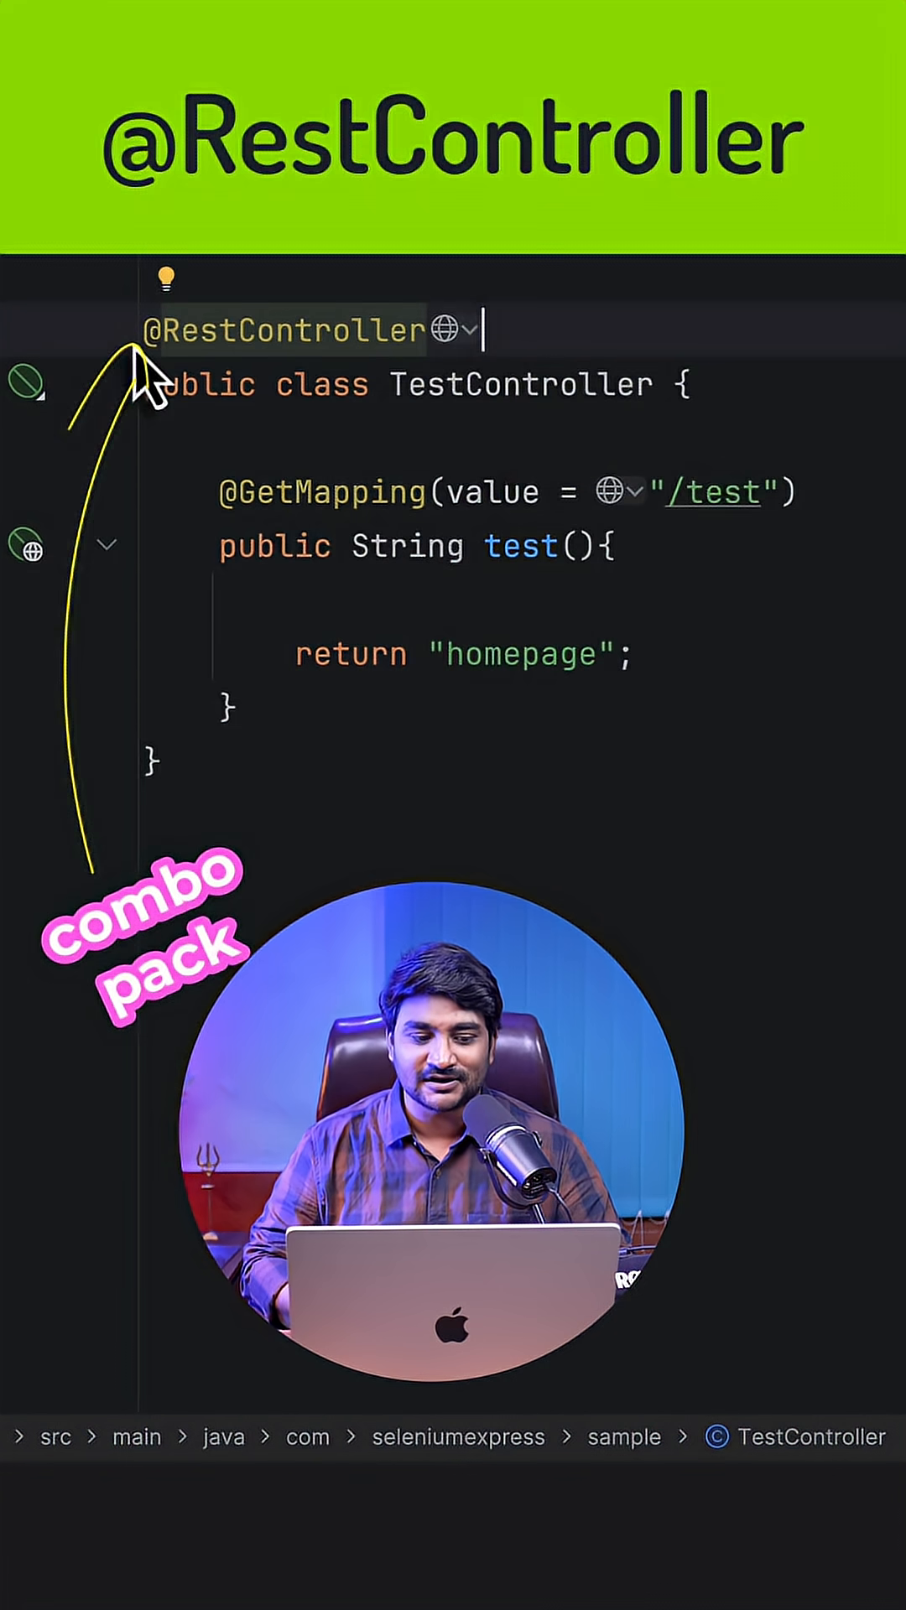
pyautogui.moveTo(243, 330)
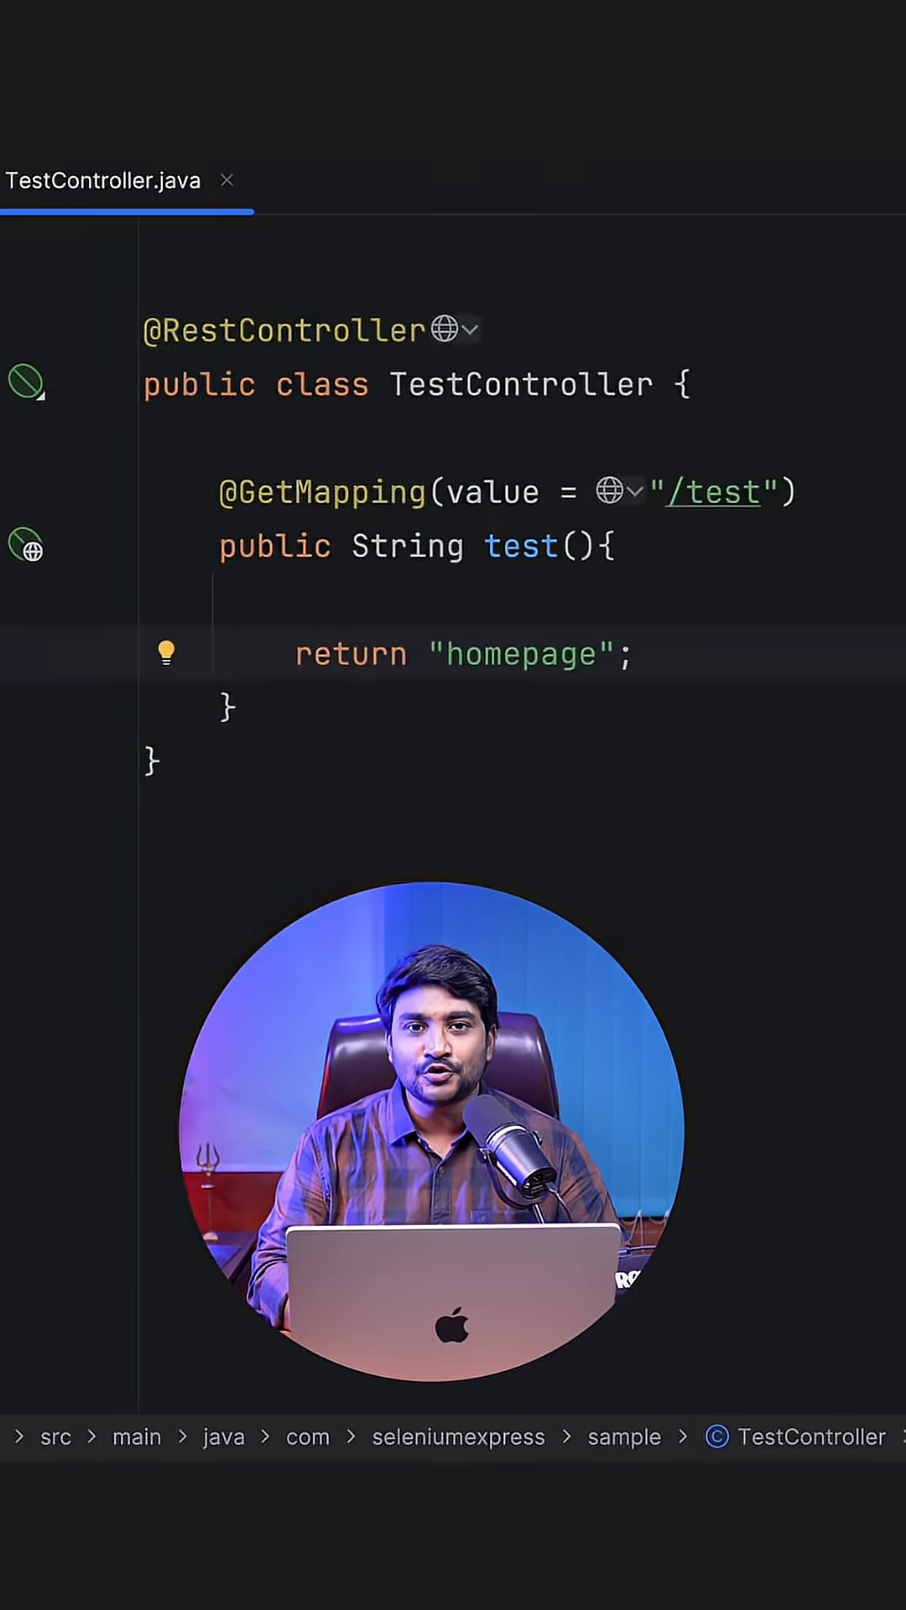
pyautogui.write('123')
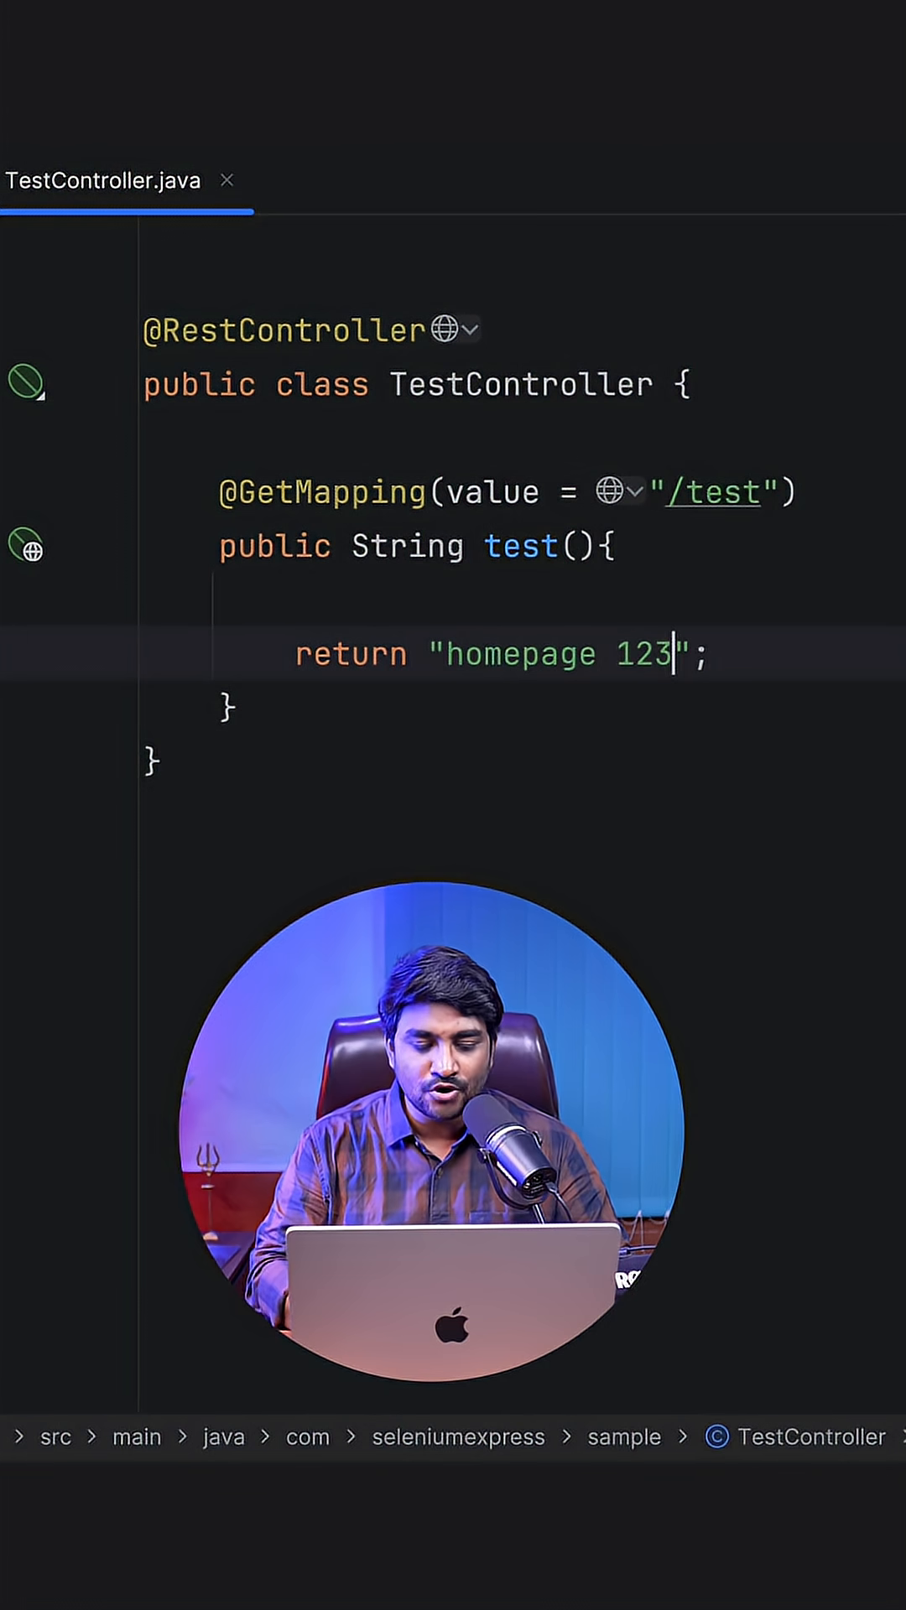